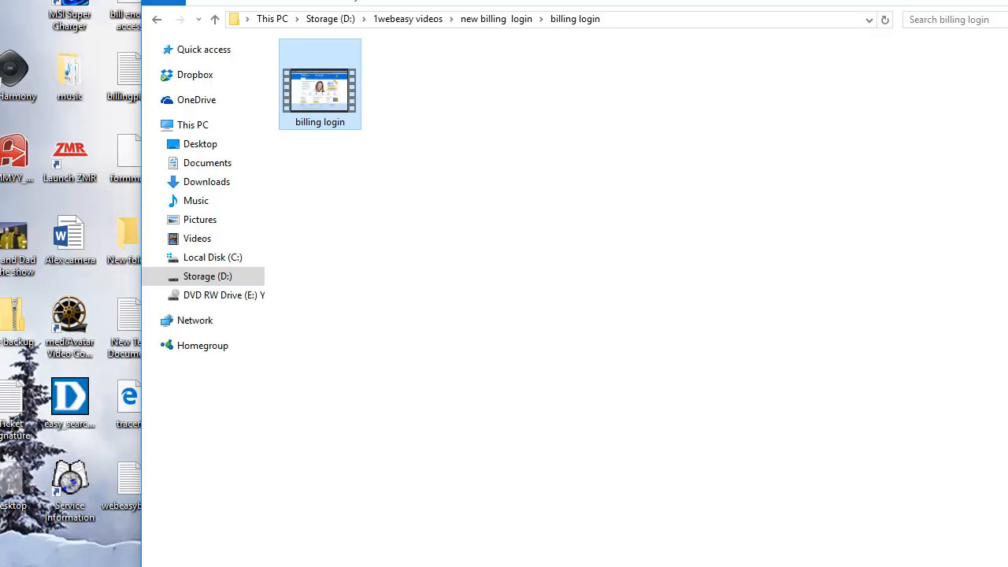
mouse_move(547, 4)
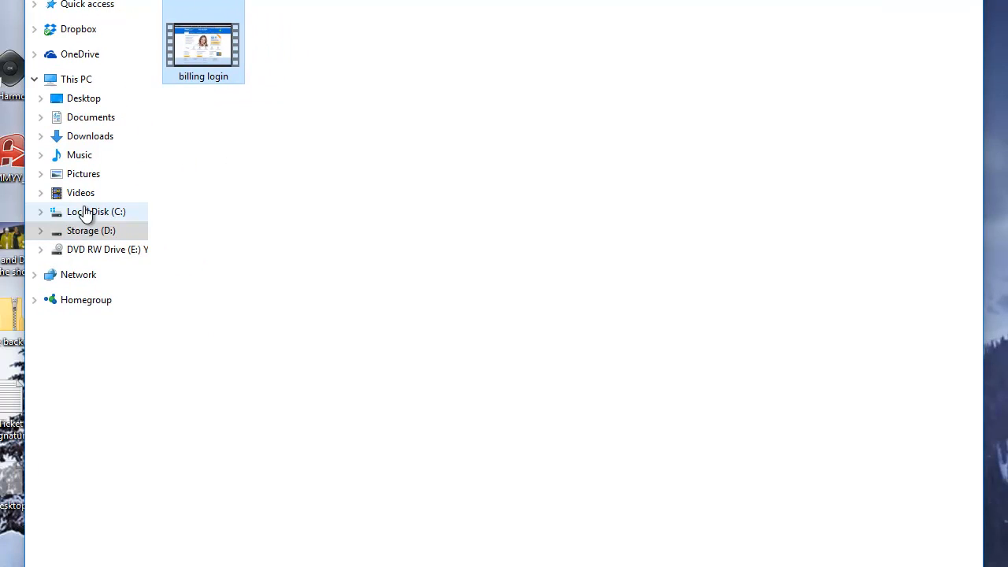
Step: Browse Local Disk (C:) and open the Users folder
click(96, 211)
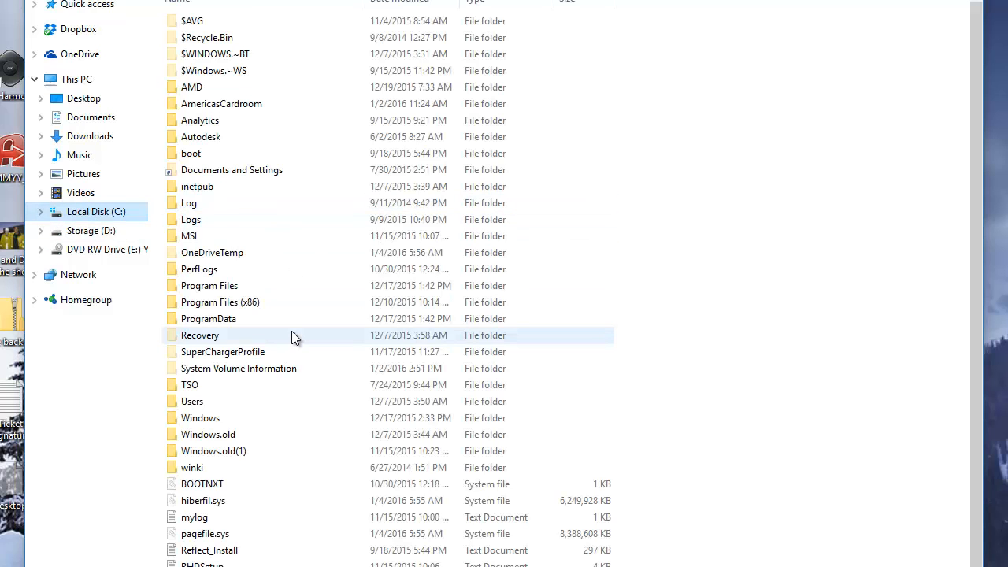
double_click(192, 401)
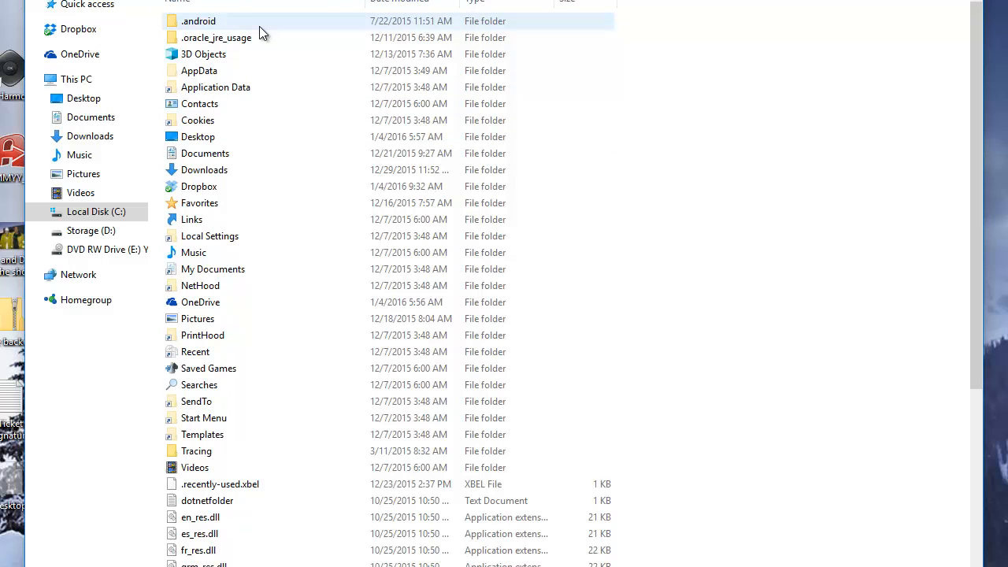
mouse_move(244, 88)
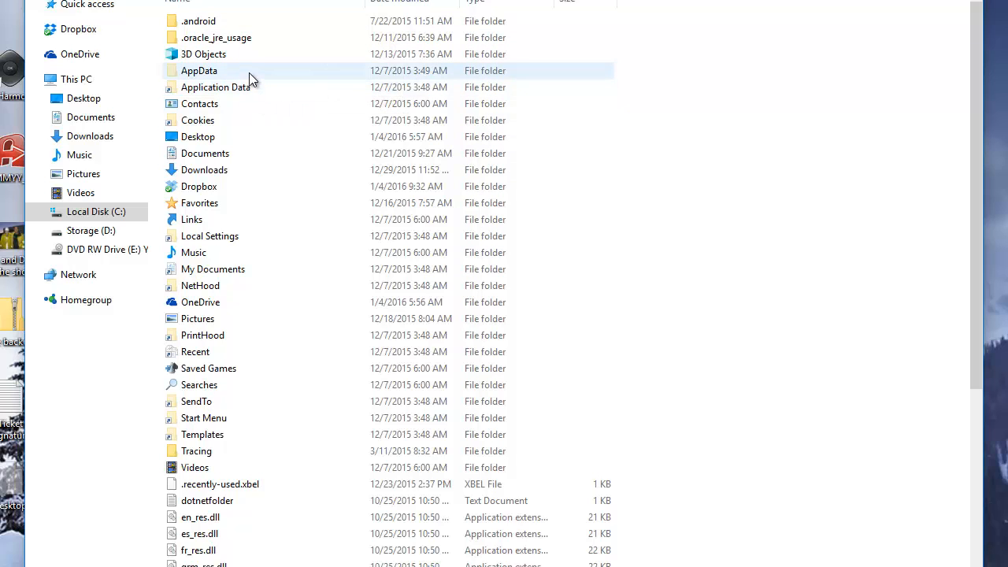
mouse_move(193, 79)
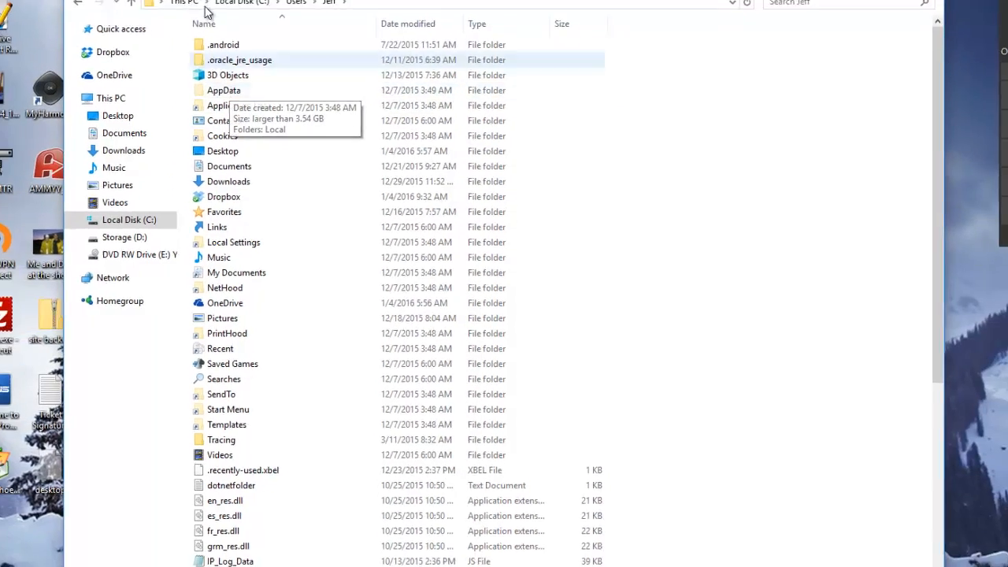
click(260, 39)
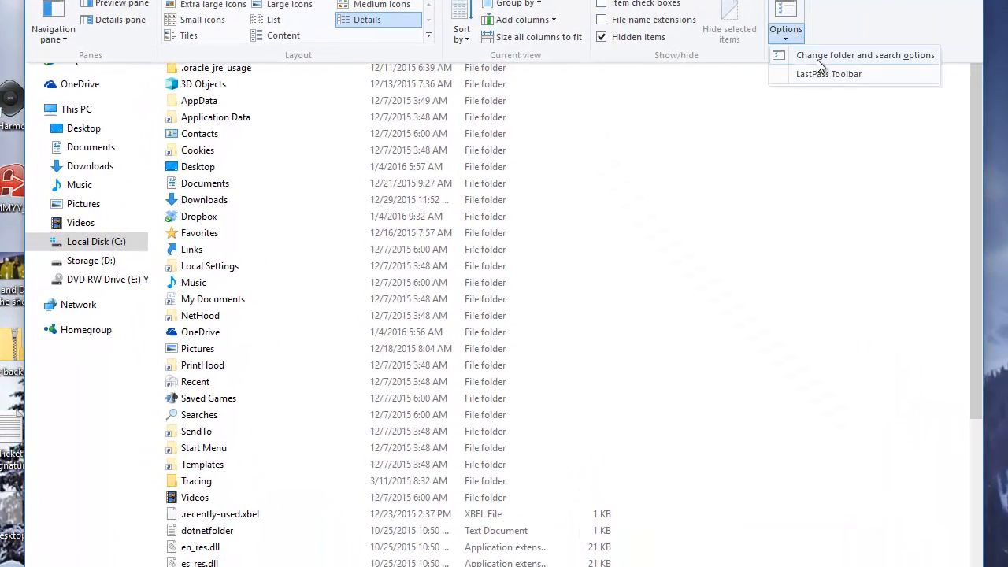
click(864, 54)
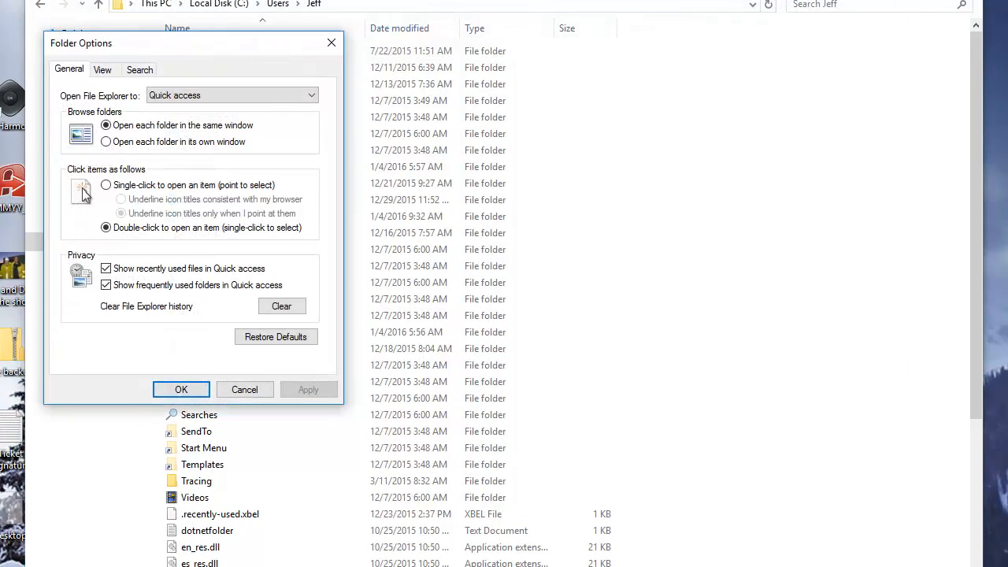
click(102, 69)
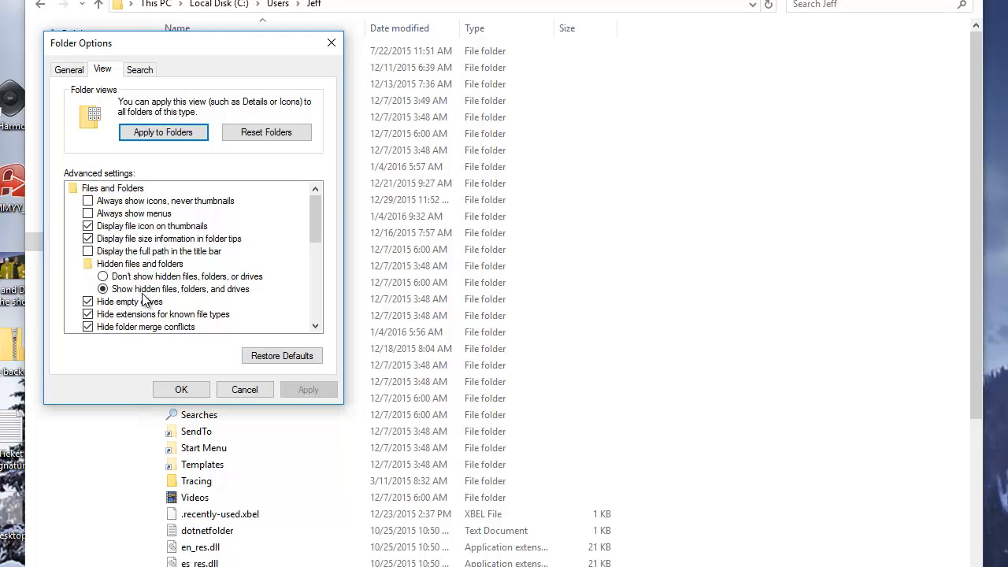
mouse_move(159, 309)
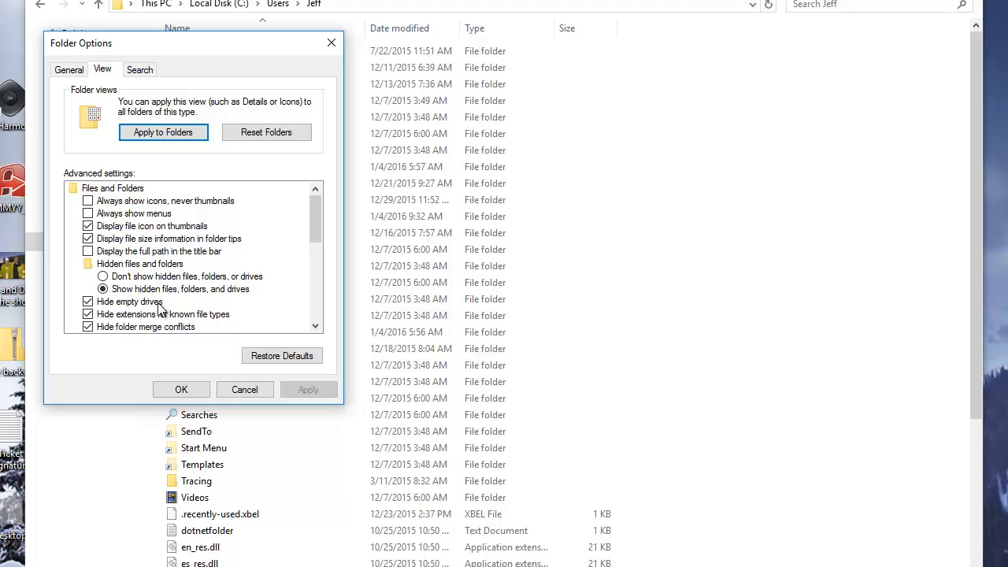
mouse_move(183, 303)
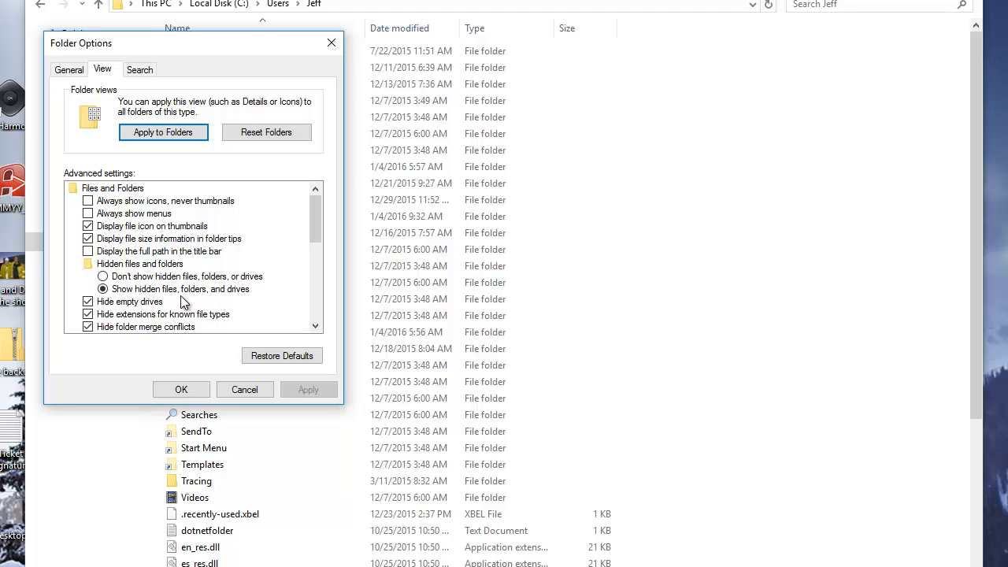
click(181, 389)
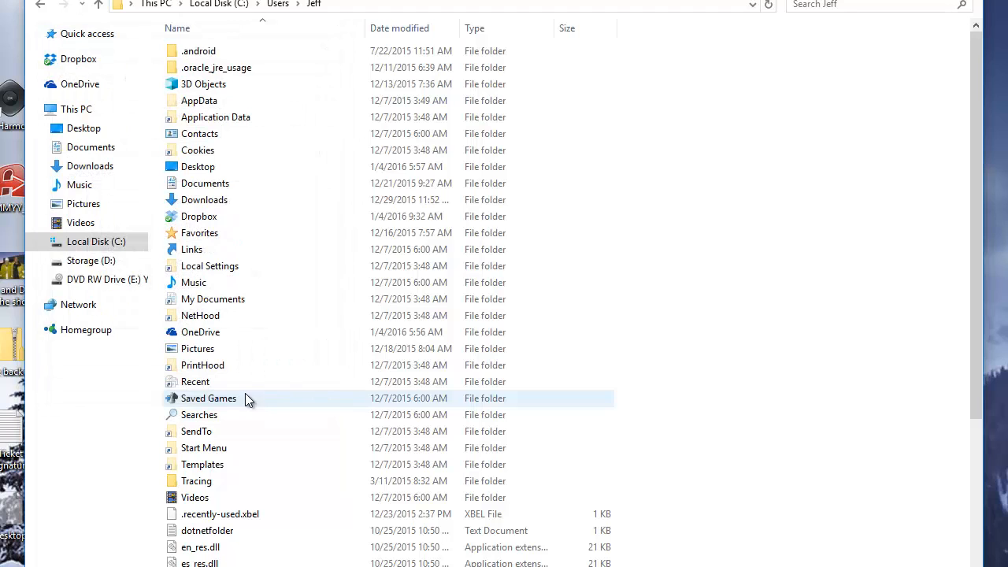
Step: Go through AppData > Local > Avanquest Software and open the olr XML file in WordPad
click(198, 100)
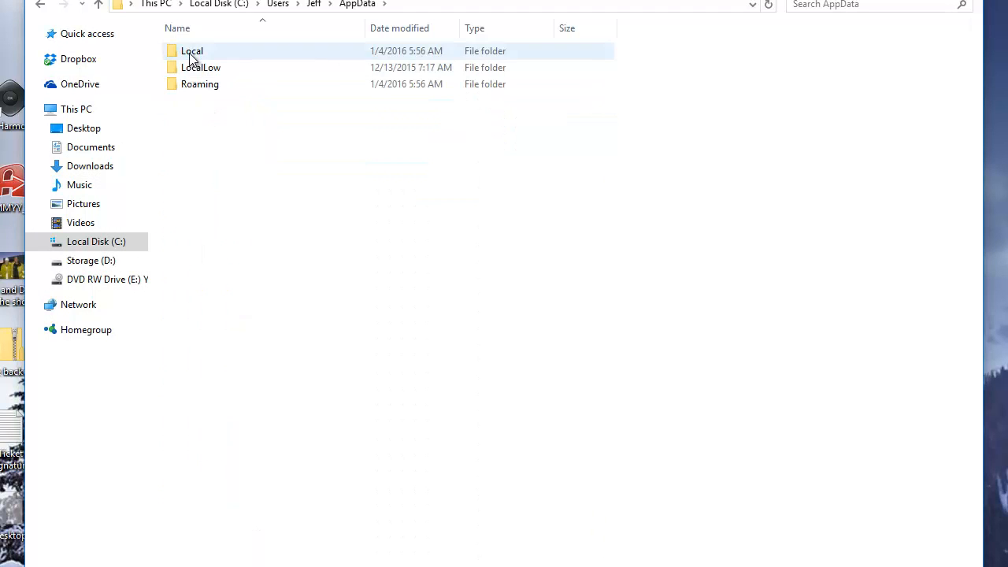
double_click(192, 50)
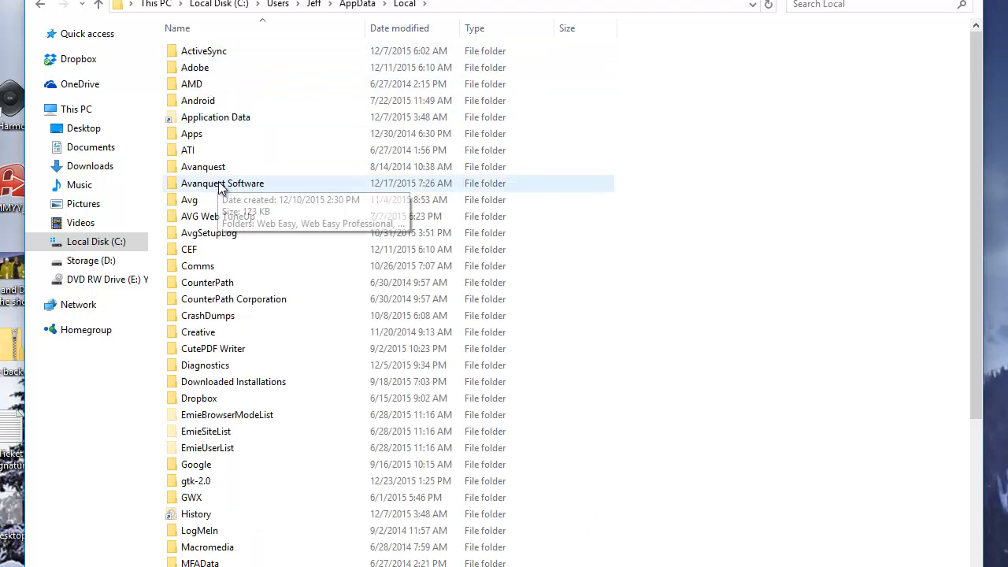
double_click(223, 183)
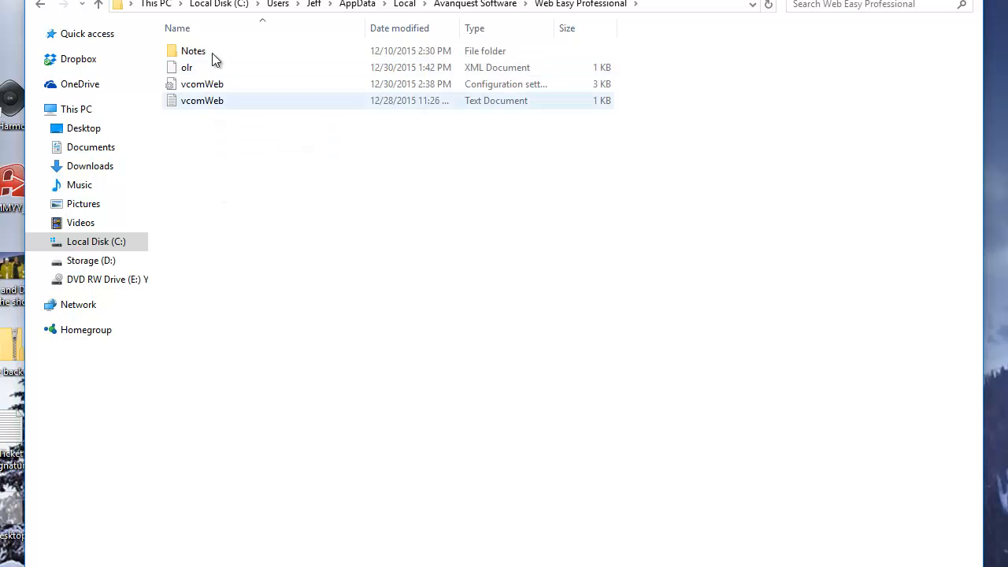
click(186, 67)
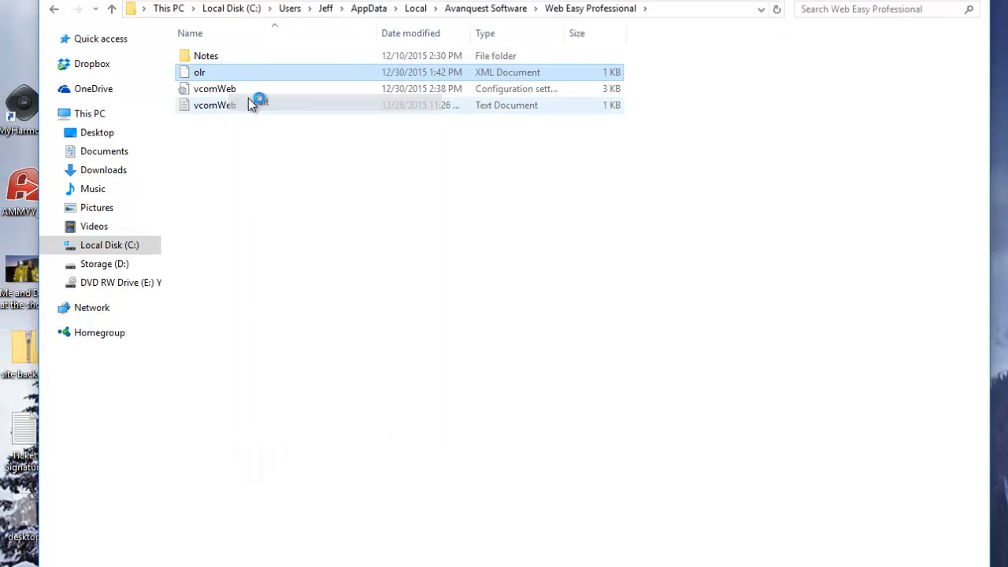
double_click(199, 71)
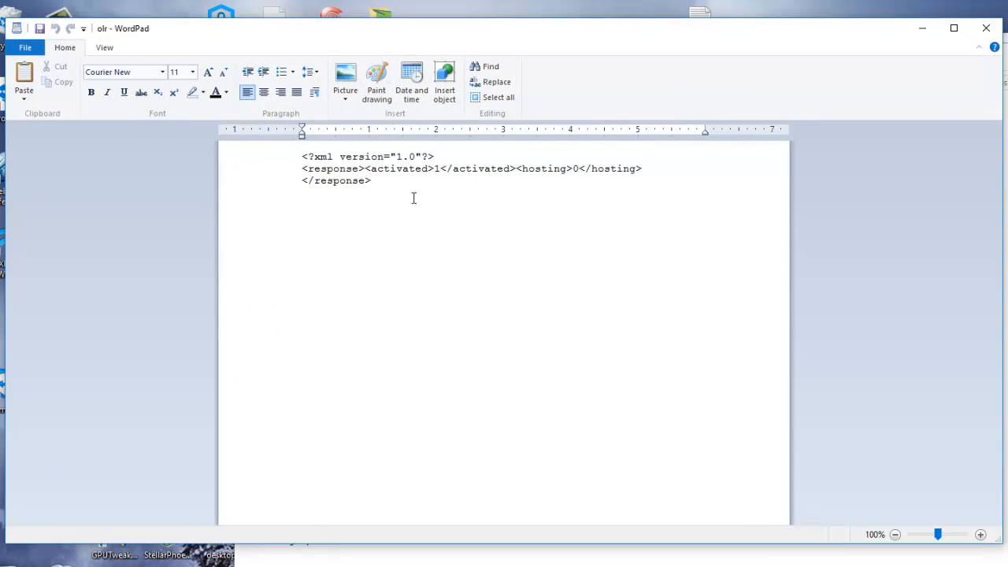
mouse_move(416, 175)
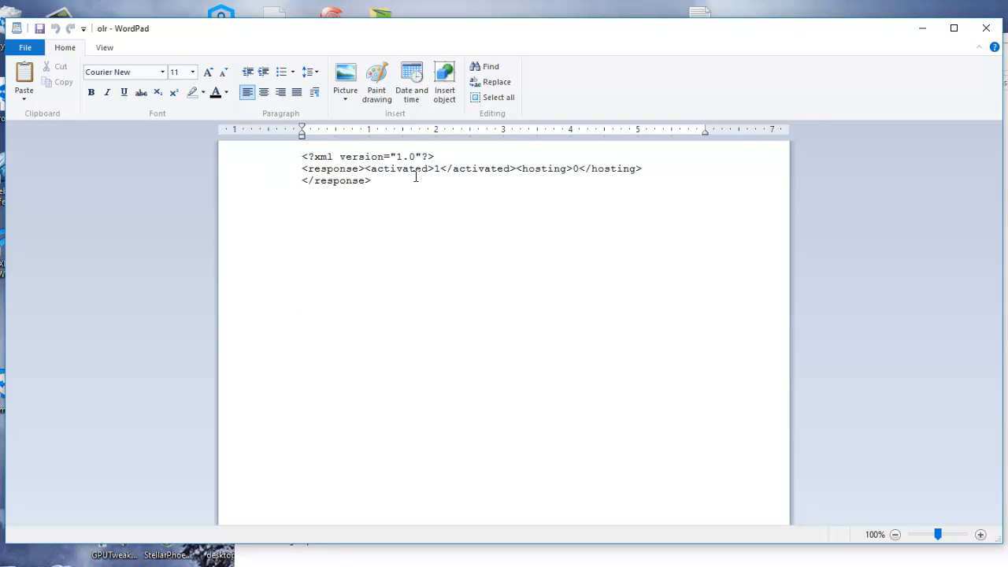